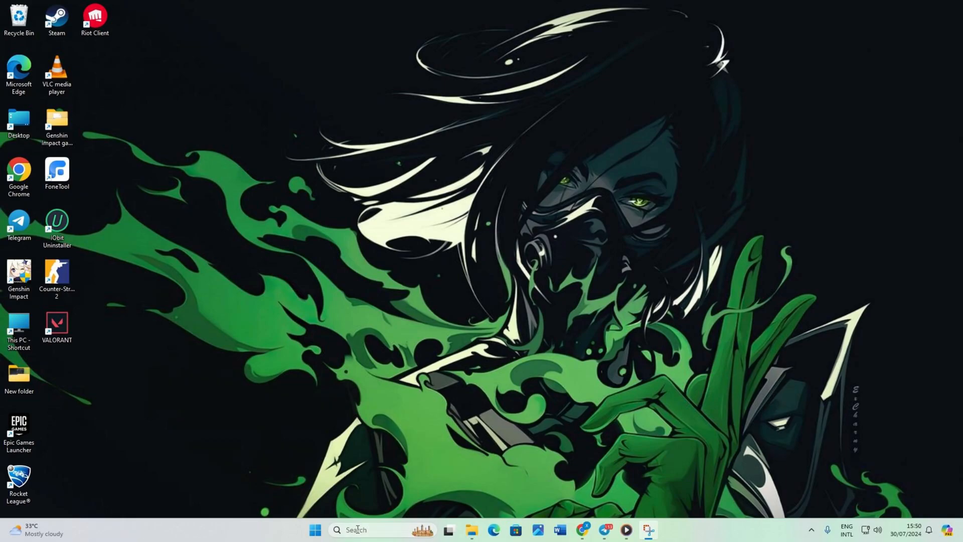
Step: Search Windows for "services" so the Services app shows as best match
{"action": "type", "text": "services"}
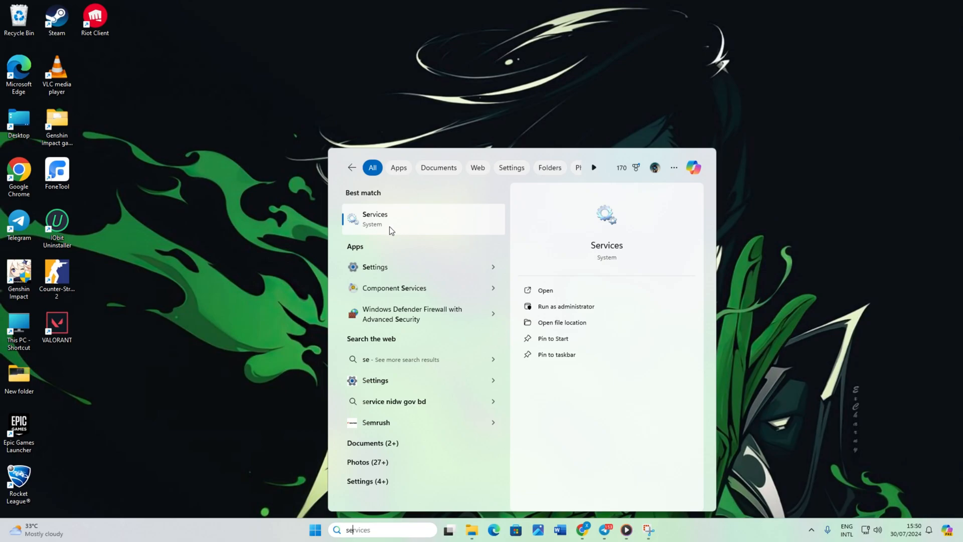
Step: In Services, review the vgc service's Properties and close them unchanged
{"action": "left_click", "coordinate": [375, 218]}
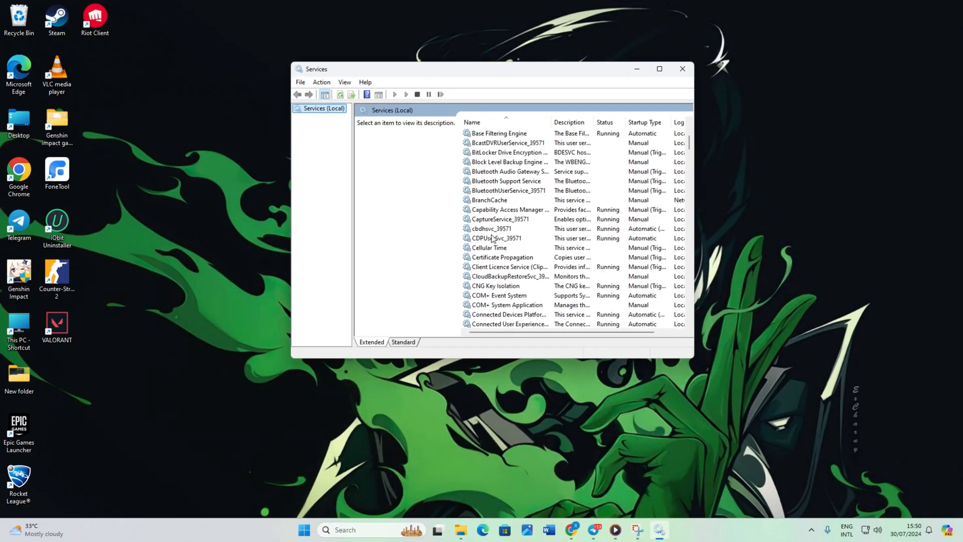
{"action": "right_click", "coordinate": [480, 228]}
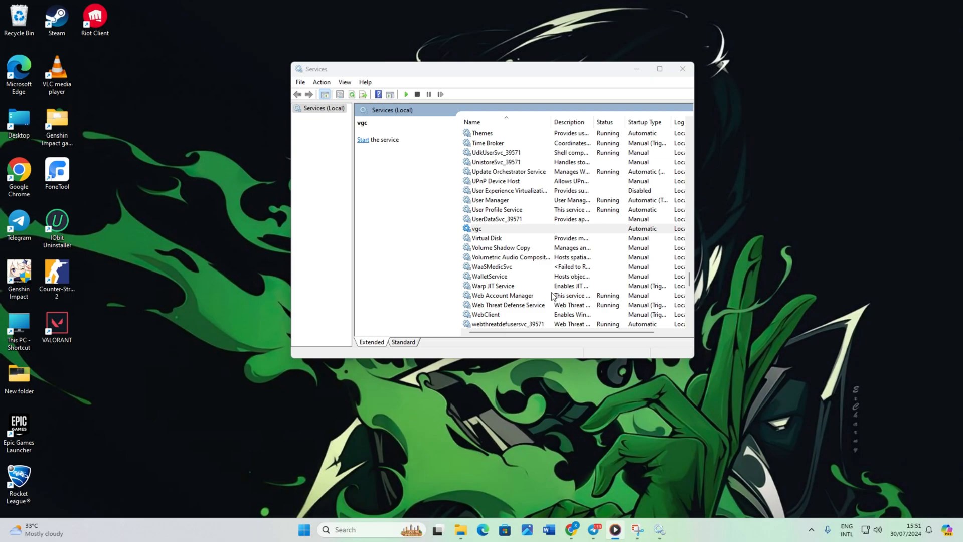
{"action": "right_click", "coordinate": [476, 229]}
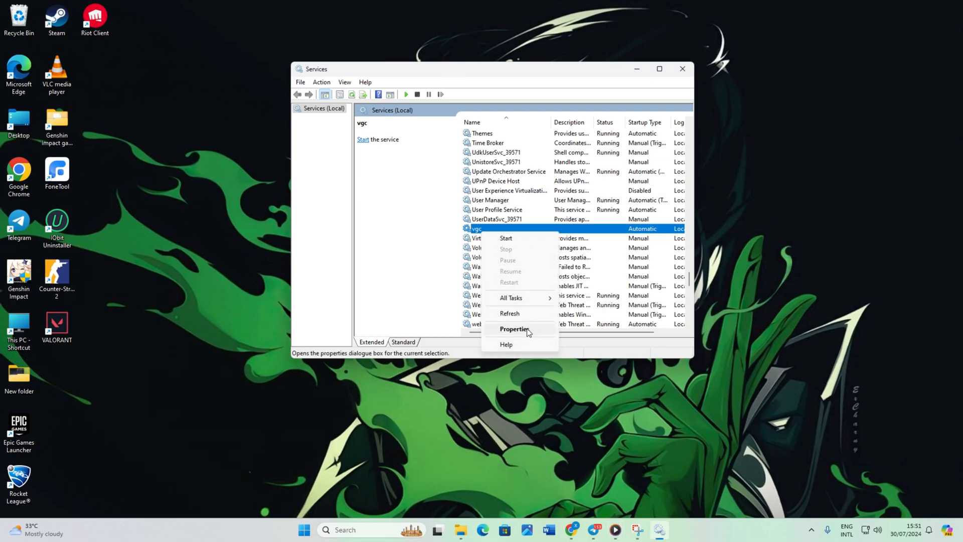
{"action": "left_click", "coordinate": [515, 329]}
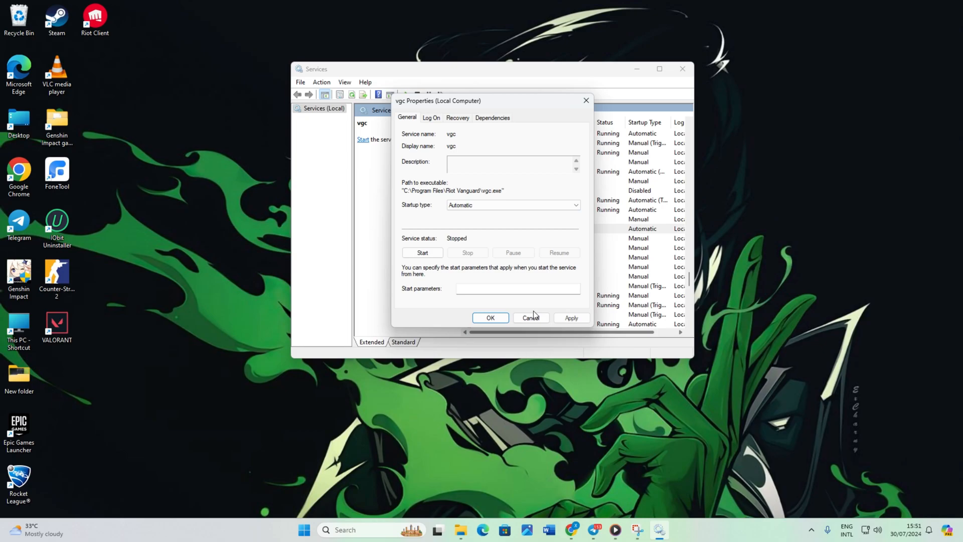
{"action": "left_click", "coordinate": [529, 318]}
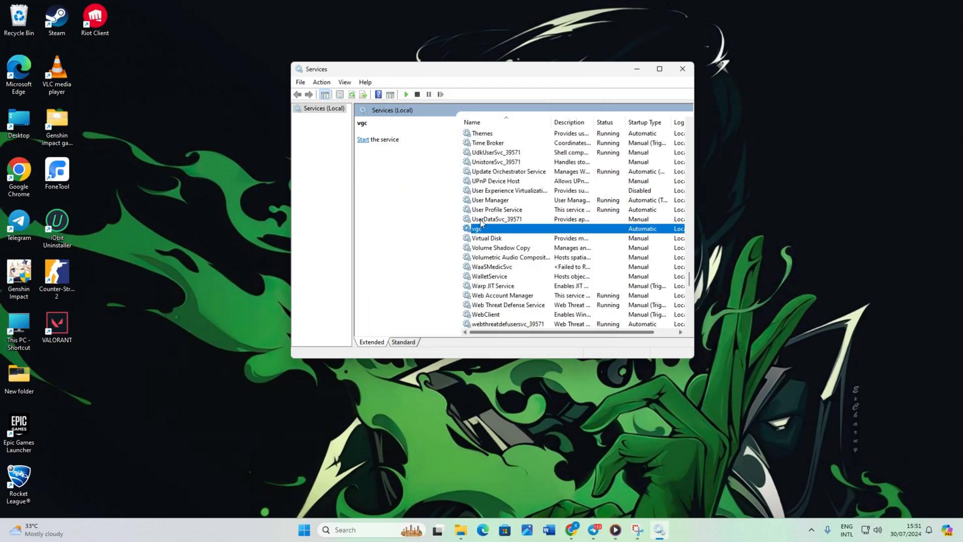
Step: Start the vgc service, then bring up the Run box via Windows Search
{"action": "left_click", "coordinate": [363, 139]}
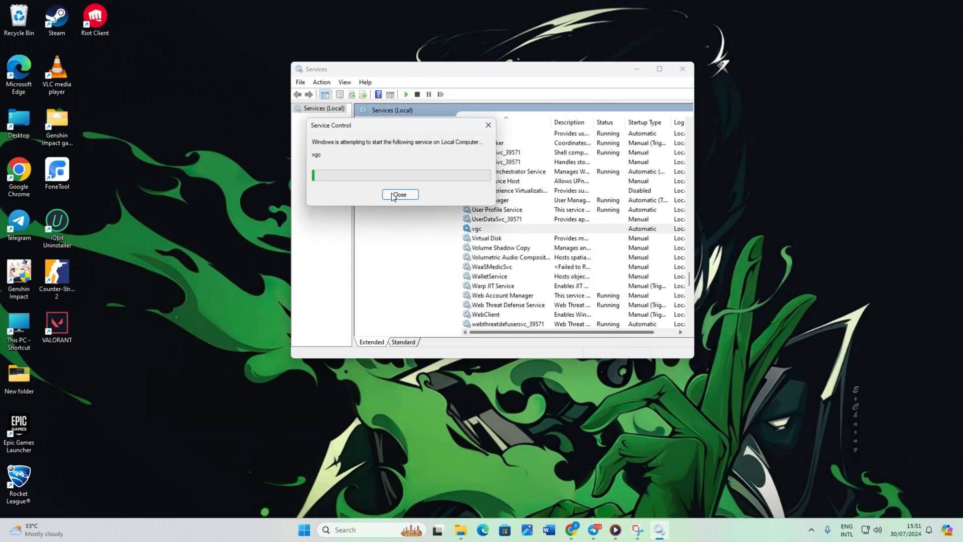
{"action": "left_click", "coordinate": [399, 194]}
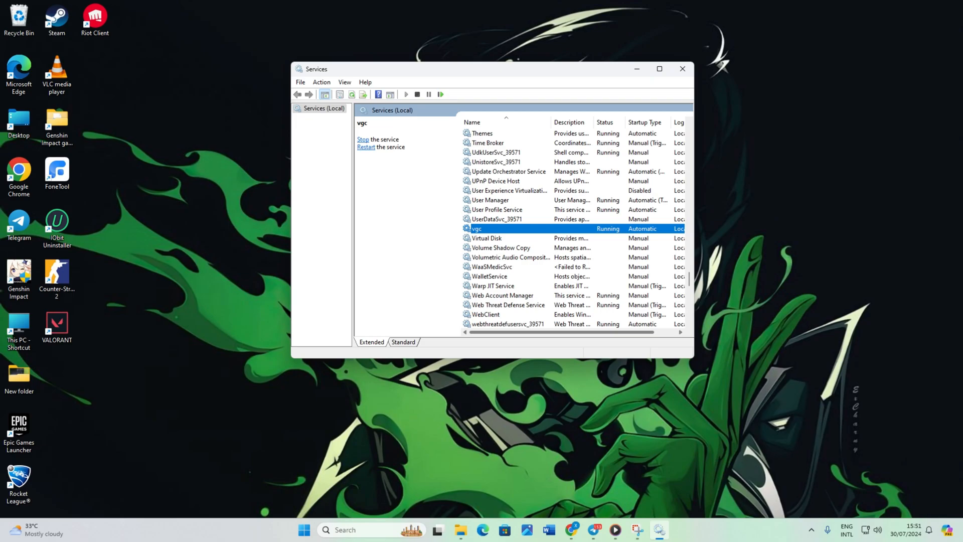
{"action": "mouse_move", "coordinate": [682, 61]}
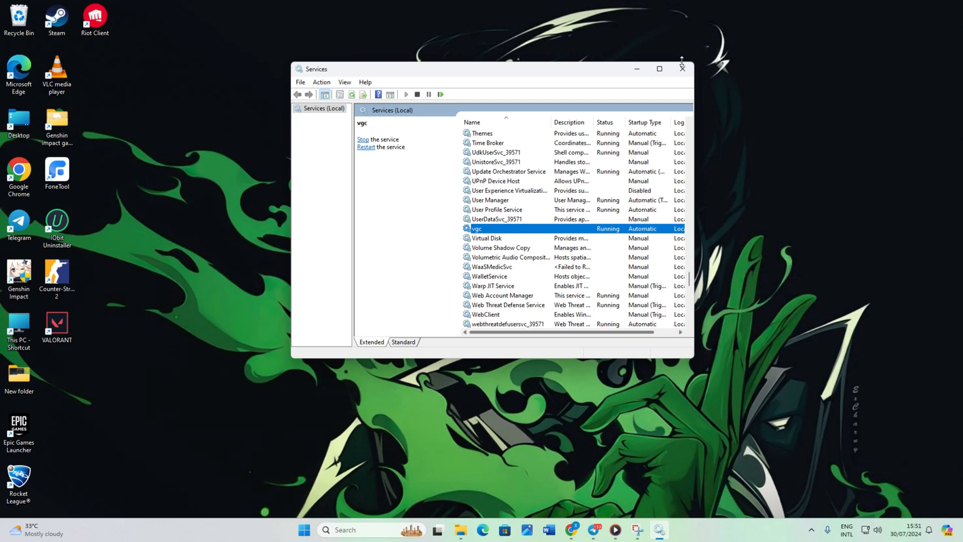
{"action": "type", "text": "run"}
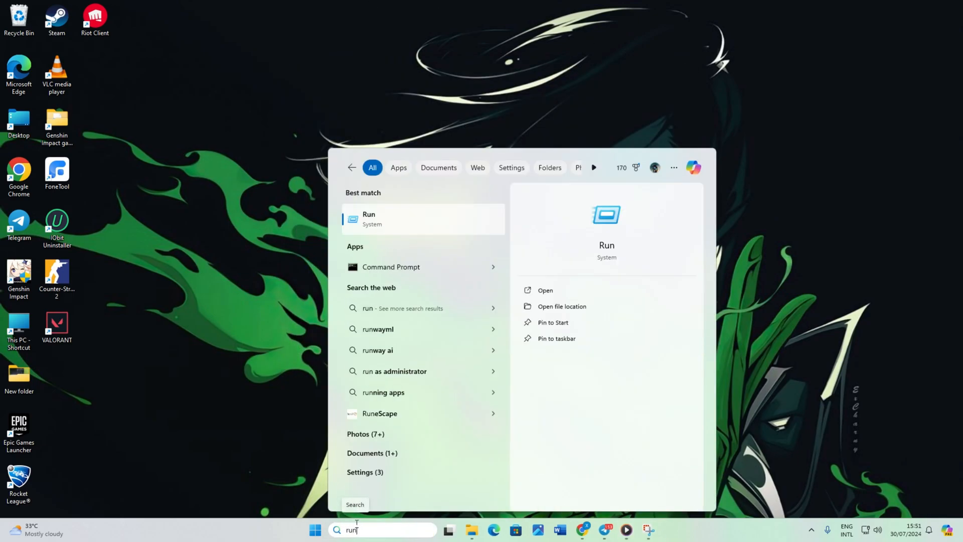
{"action": "left_click", "coordinate": [368, 219]}
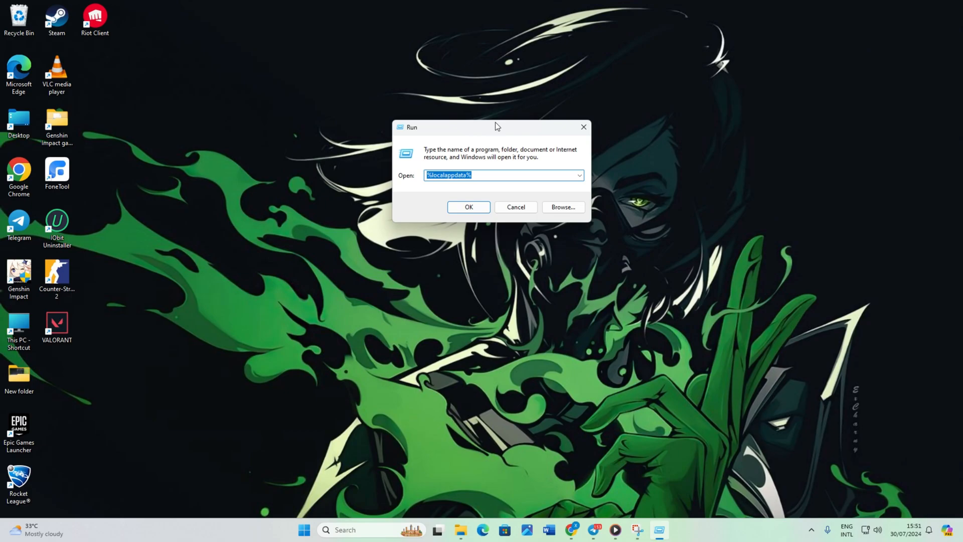
Step: In msconfig Services, hide Microsoft services, enable vgc, apply, and exit without restart
{"action": "left_click", "coordinate": [468, 207]}
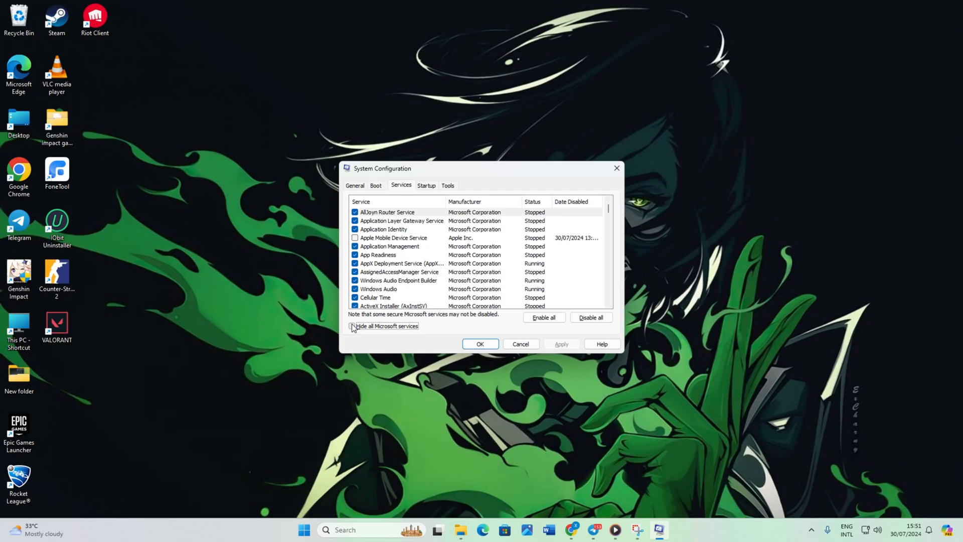
{"action": "left_click", "coordinate": [355, 326]}
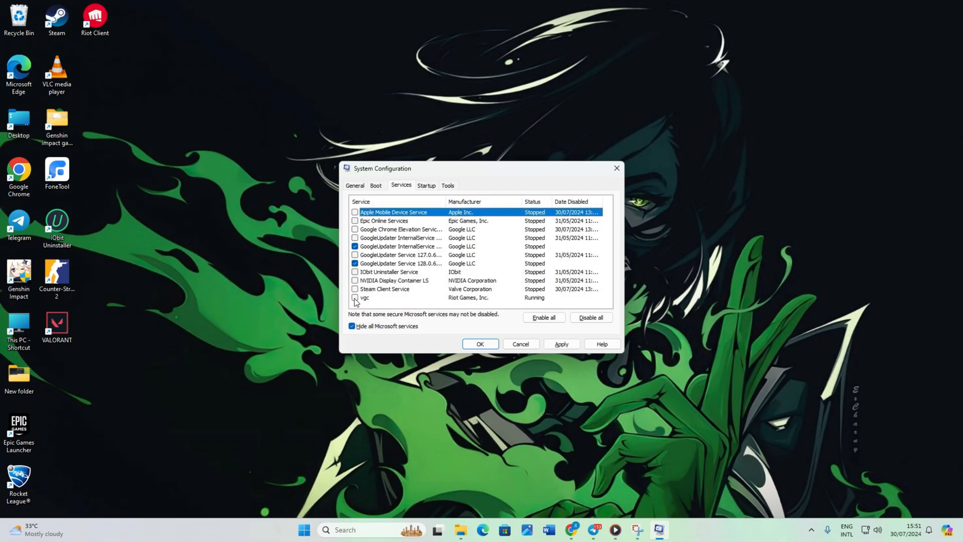
{"action": "left_click", "coordinate": [355, 298]}
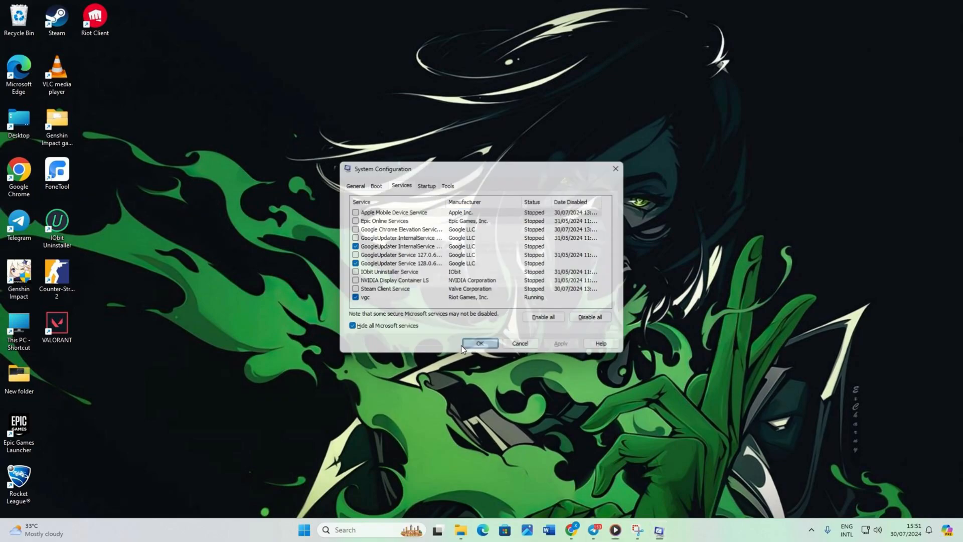
{"action": "left_click", "coordinate": [481, 343]}
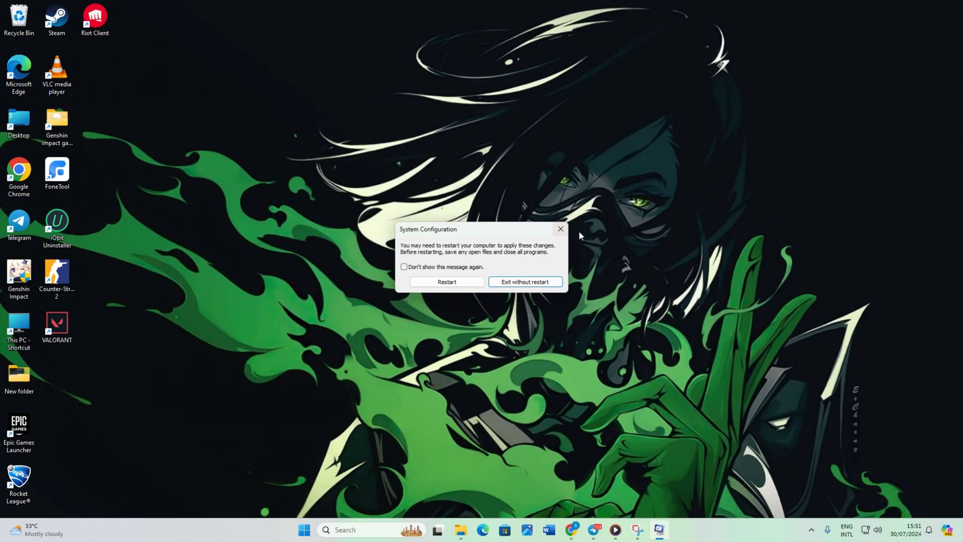
{"action": "left_click", "coordinate": [524, 281]}
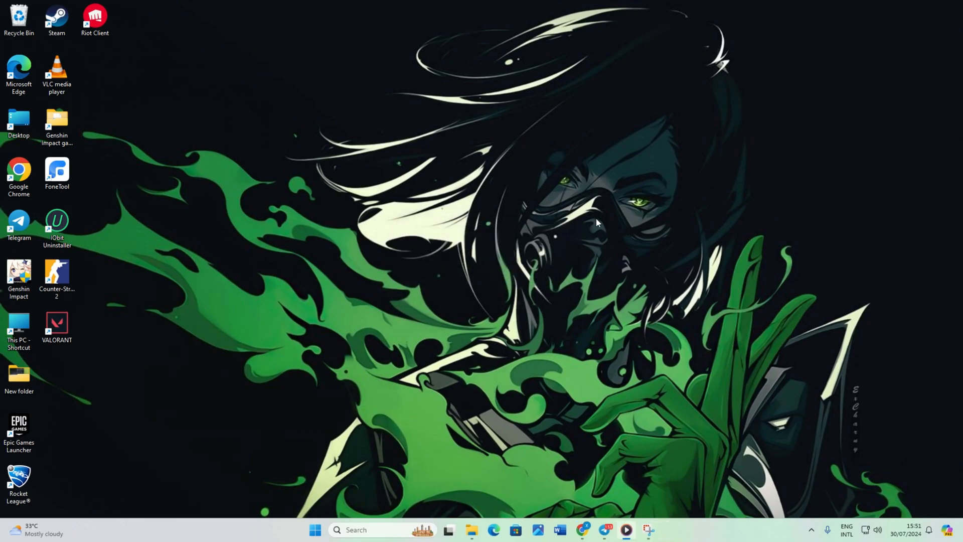
{"action": "mouse_move", "coordinate": [602, 213]}
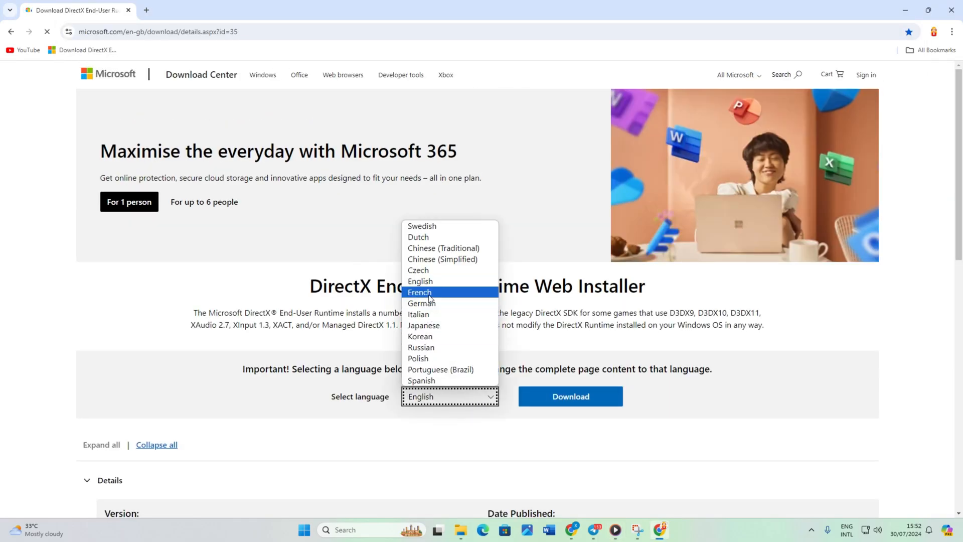
Step: Choose English for the DirectX End-User Runtime Web Installer download
{"action": "left_click", "coordinate": [570, 396]}
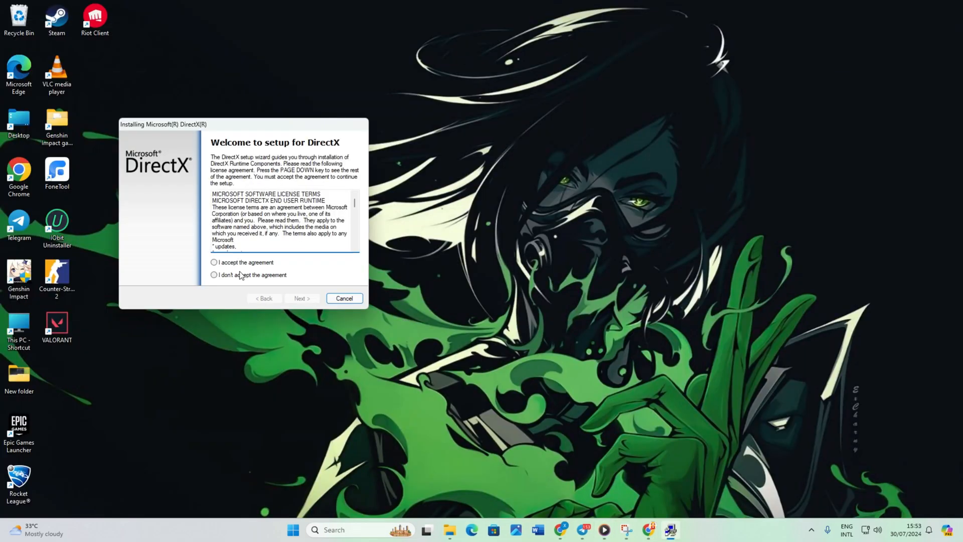
Step: Accept the DirectX license, acknowledge the download error, and finish setup
{"action": "left_click", "coordinate": [302, 298]}
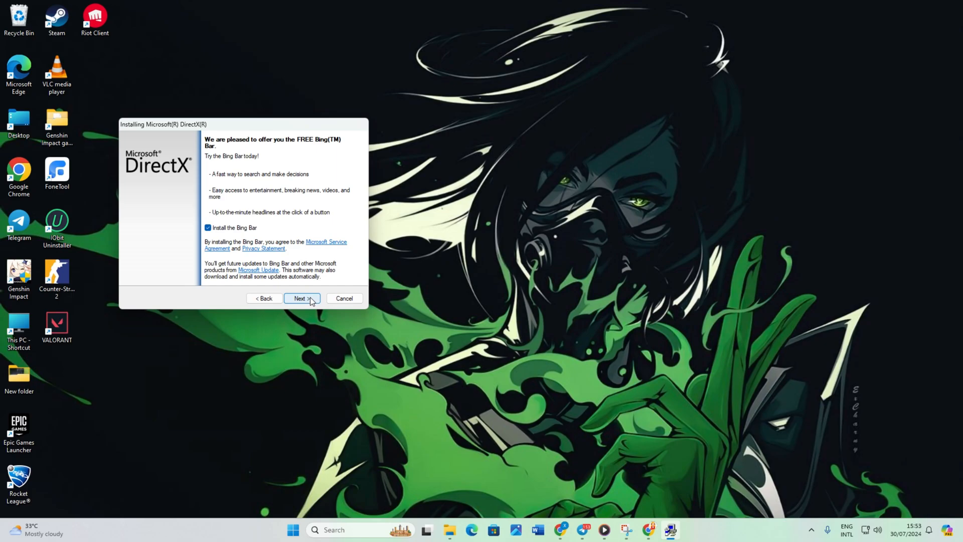
{"action": "left_click", "coordinate": [301, 298]}
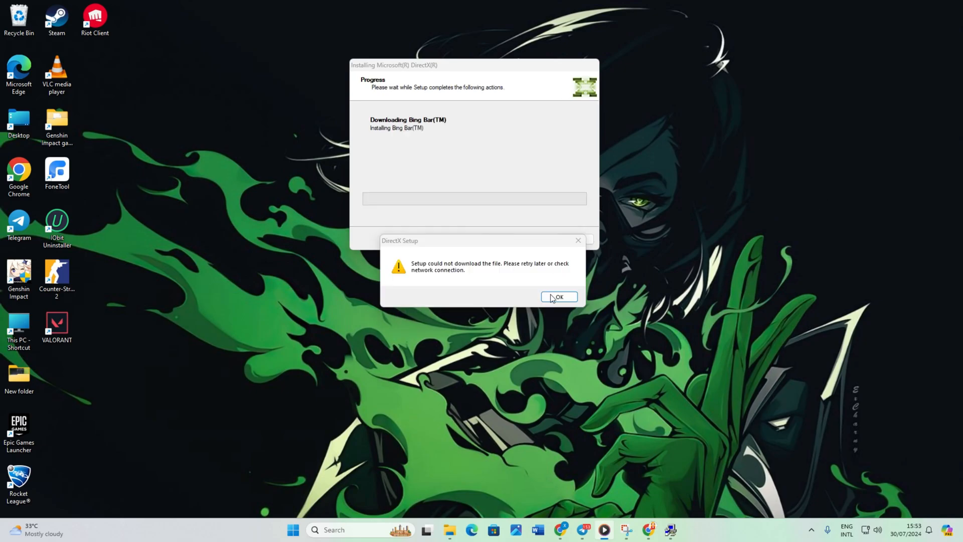
{"action": "left_click", "coordinate": [557, 297]}
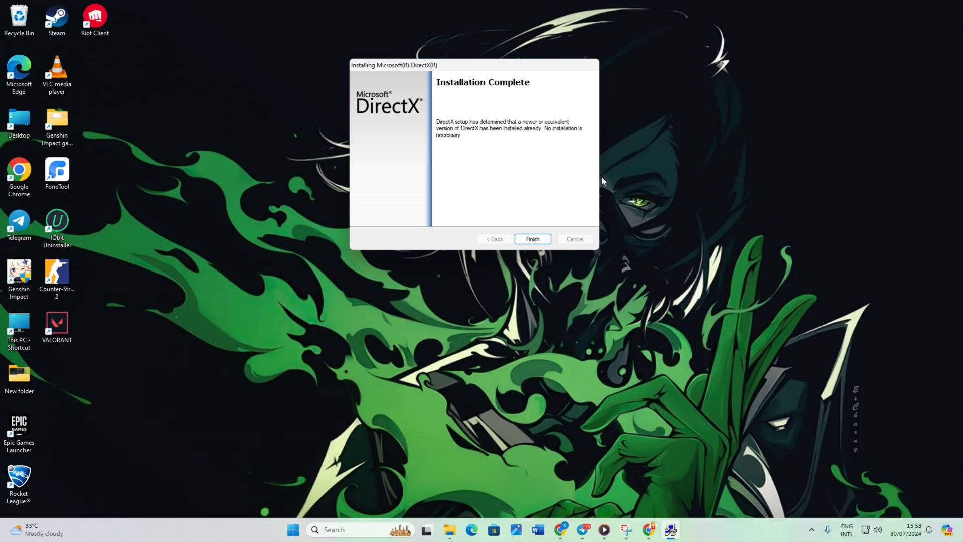
{"action": "left_click", "coordinate": [532, 239]}
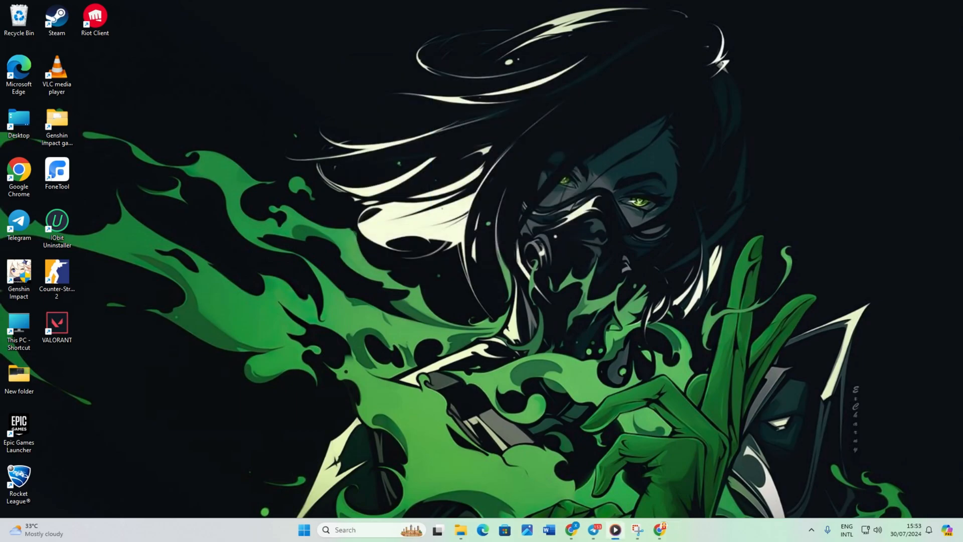